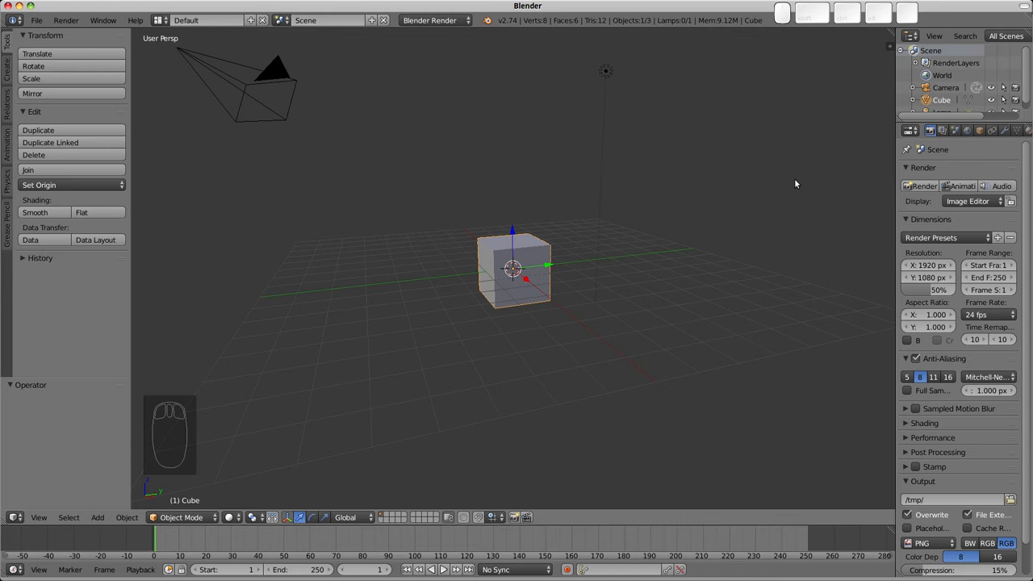
mouse_move(800, 192)
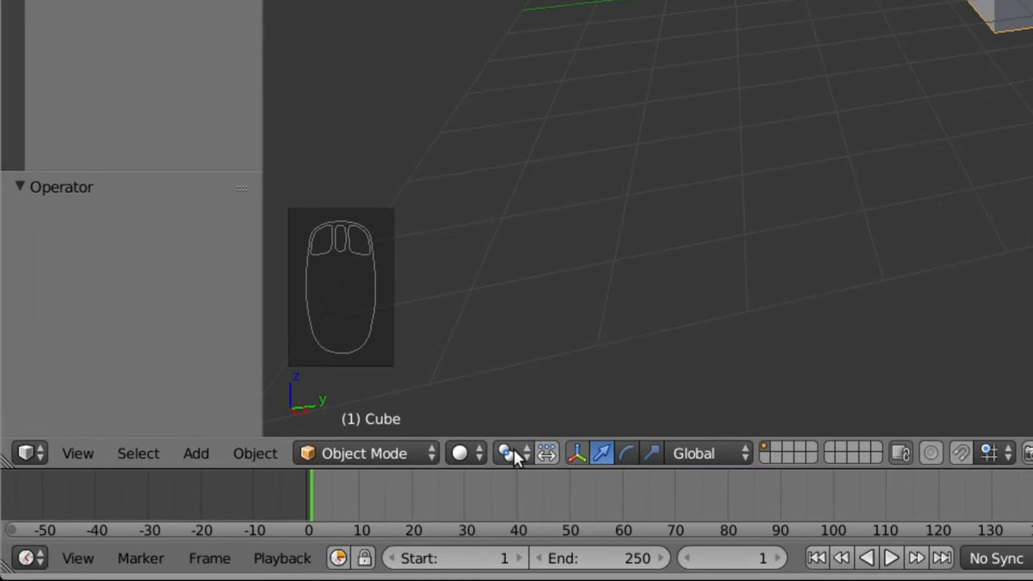
Duplicate the cube with Shift+D into four cubes, two near the grid and two floating higher
left_click(546, 453)
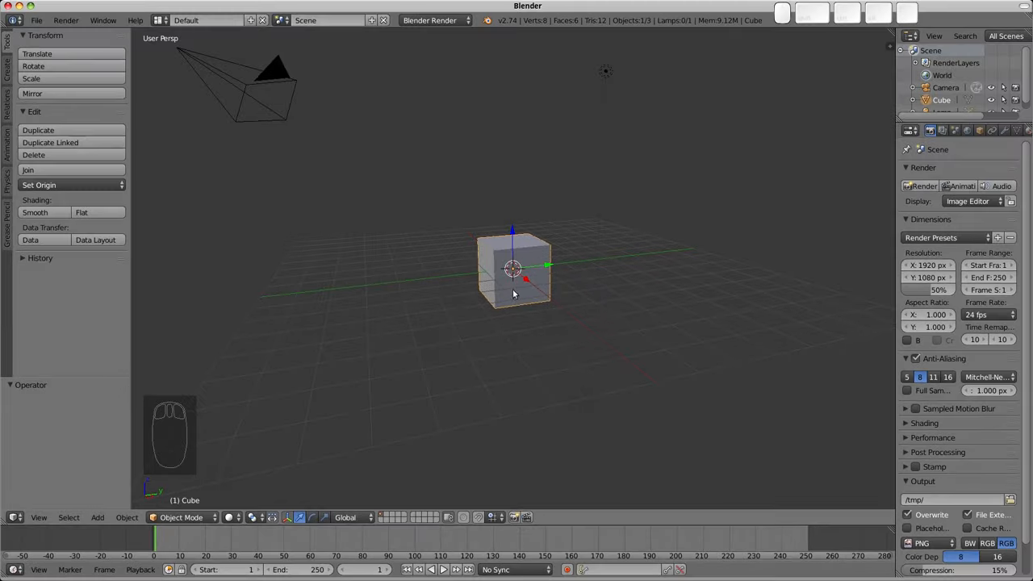
key("r")
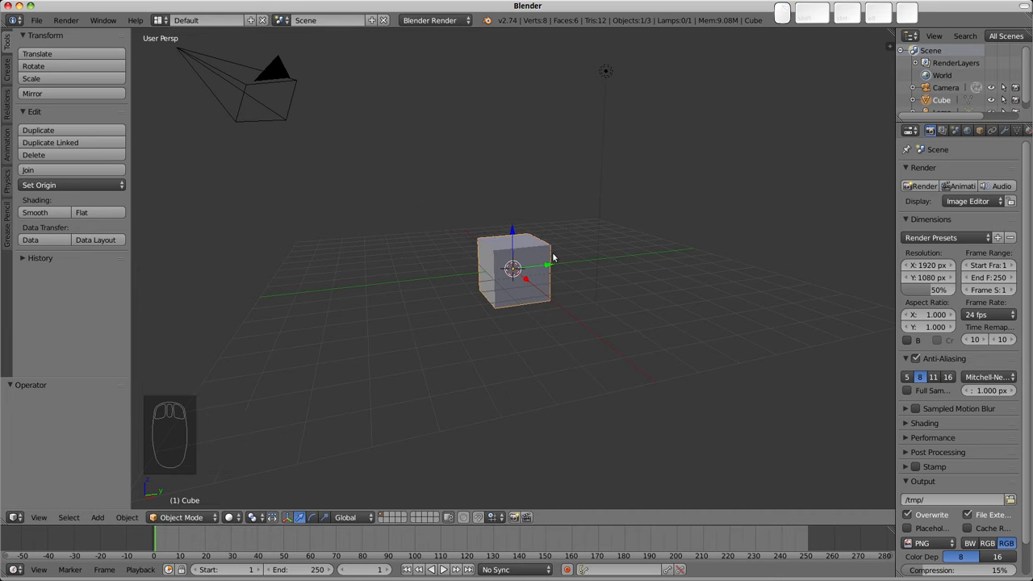
key("s")
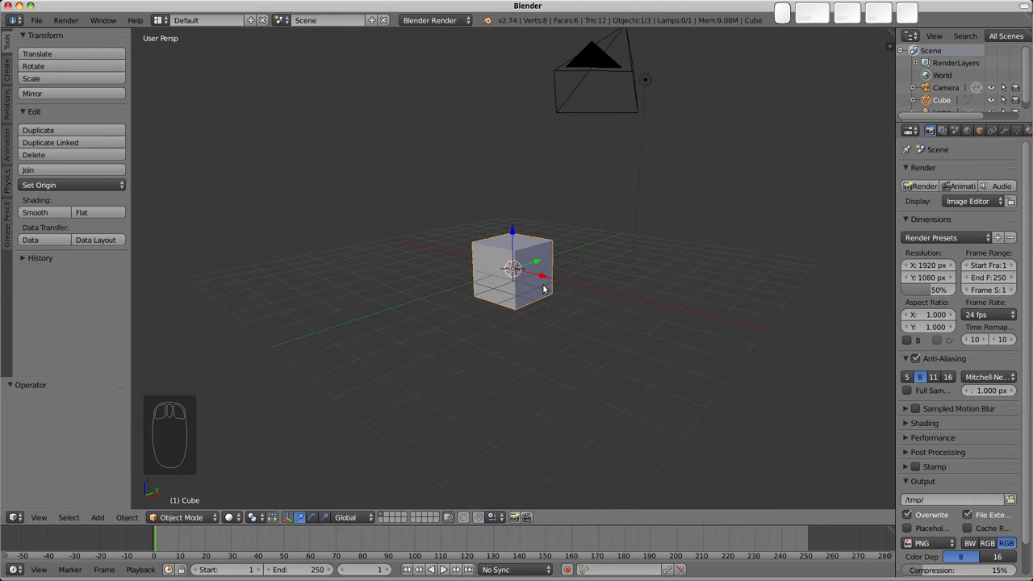
key("shift+d")
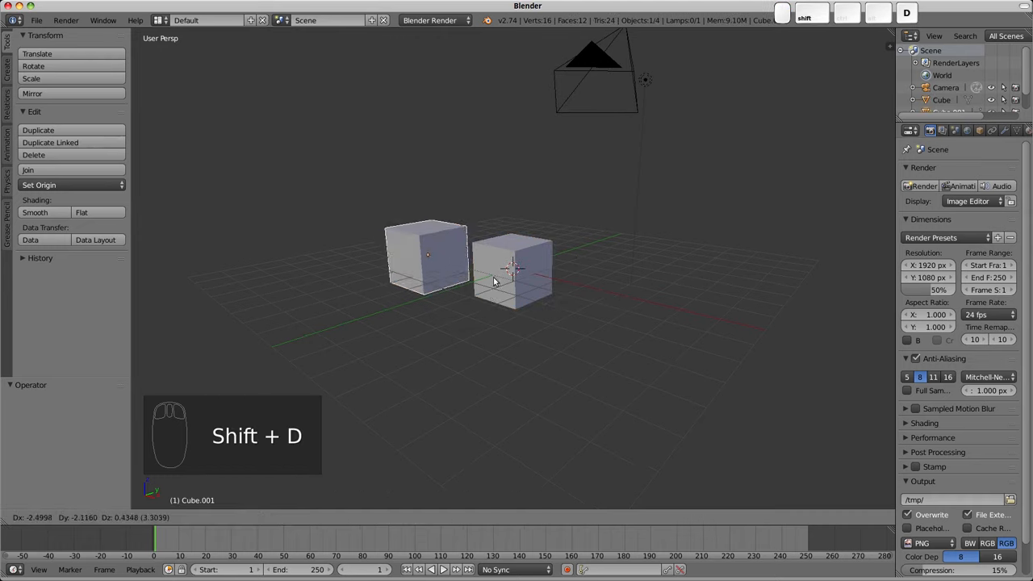
key("shift+d")
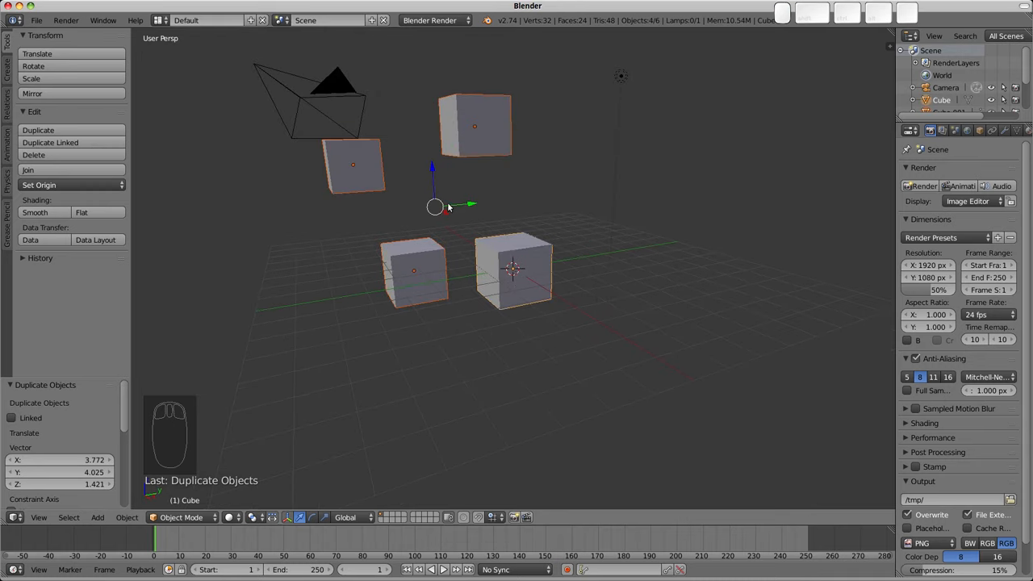
mouse_move(416, 208)
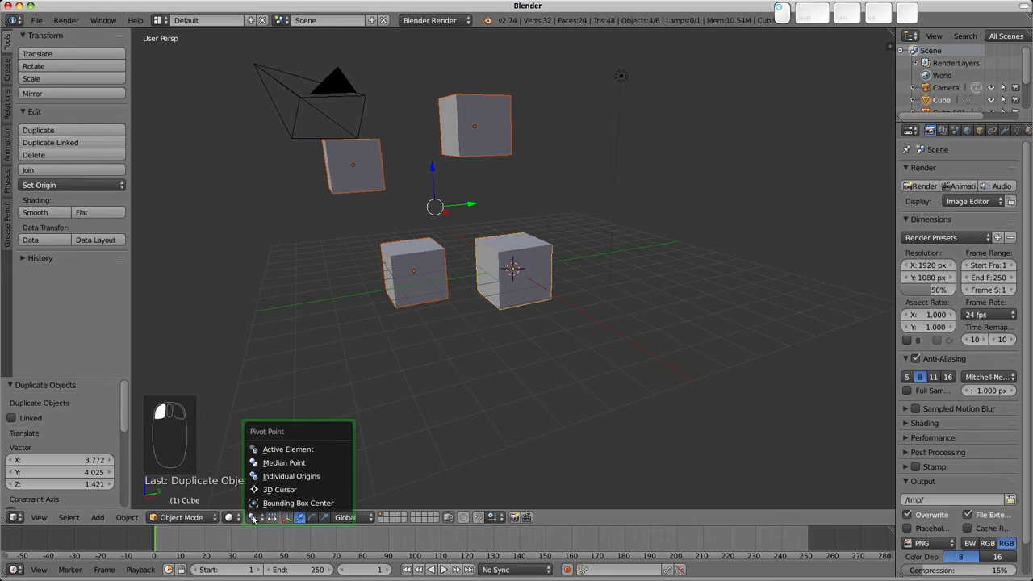
mouse_move(284, 462)
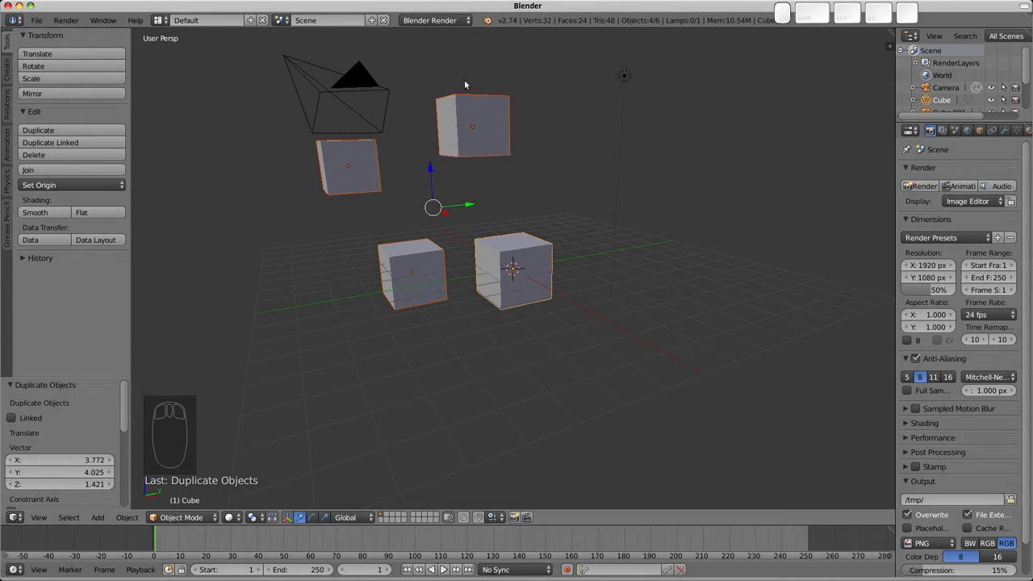
Try rotating the four cubes together, then scale their positions toward one common height
key("r")
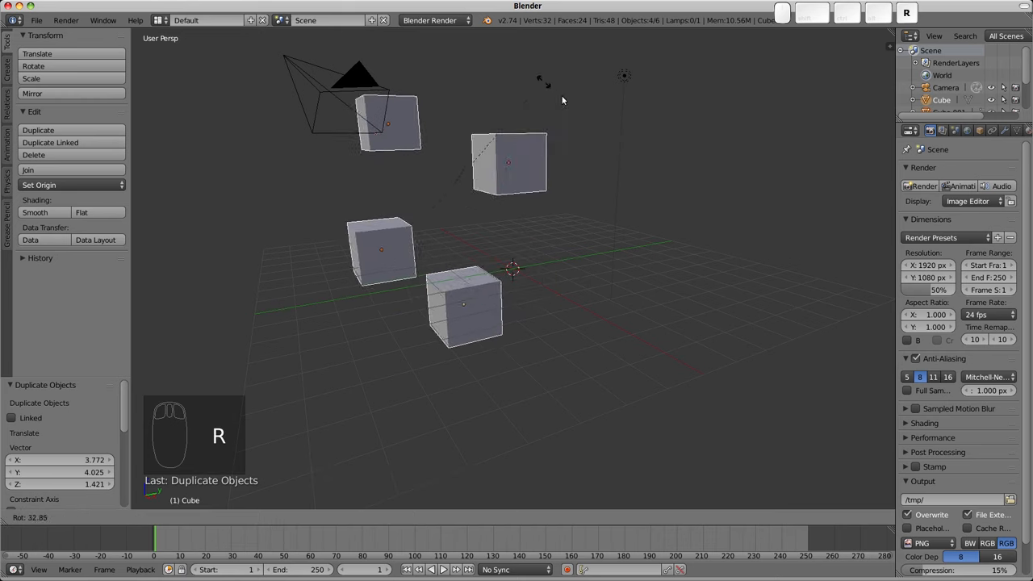
mouse_move(328, 293)
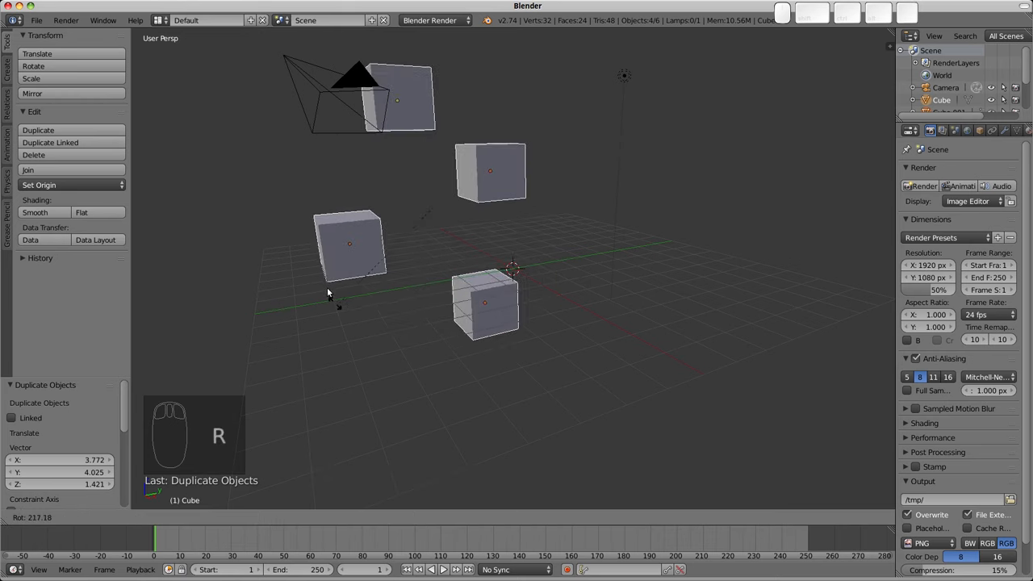
mouse_move(555, 170)
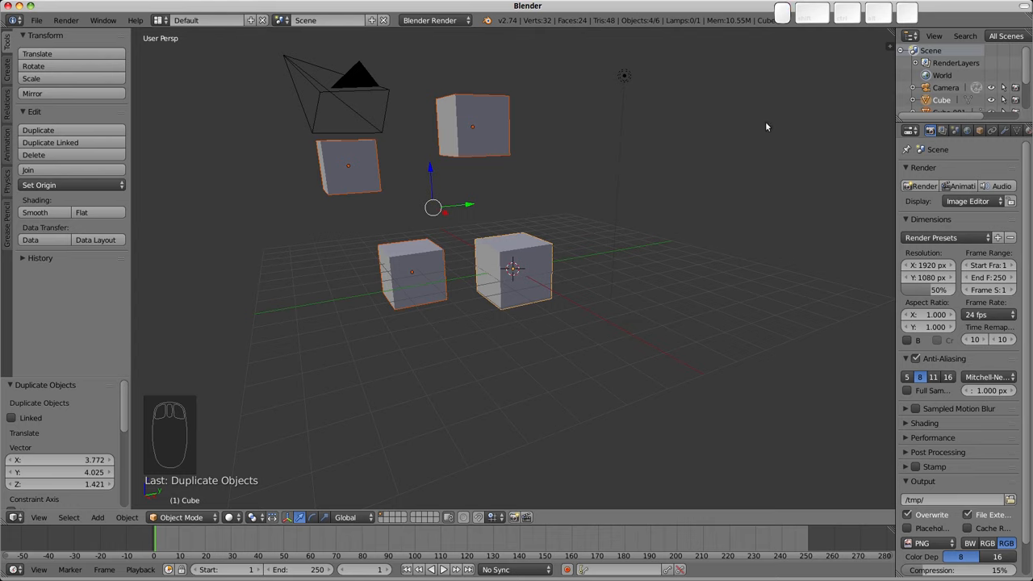
key("s")
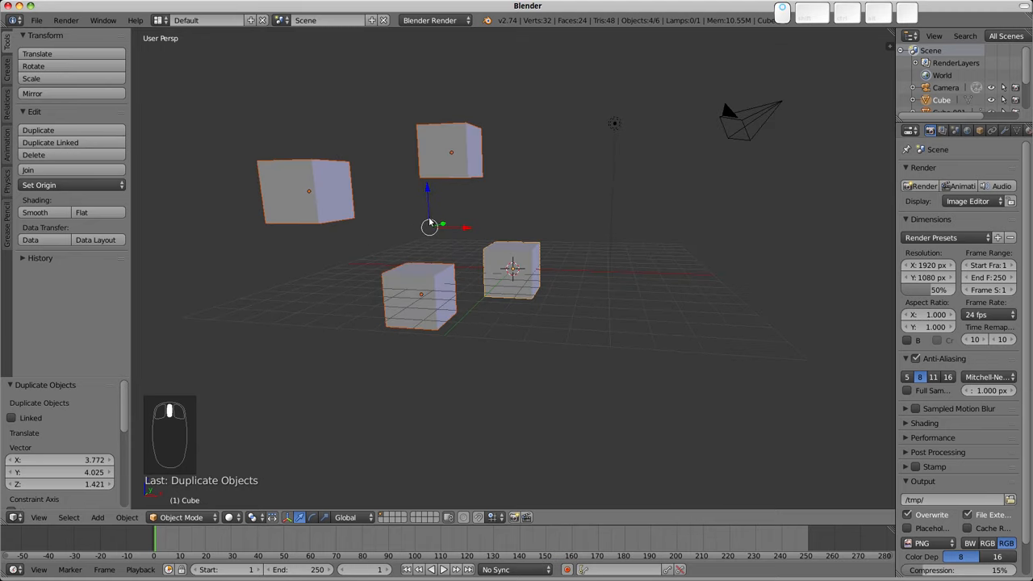
mouse_move(601, 159)
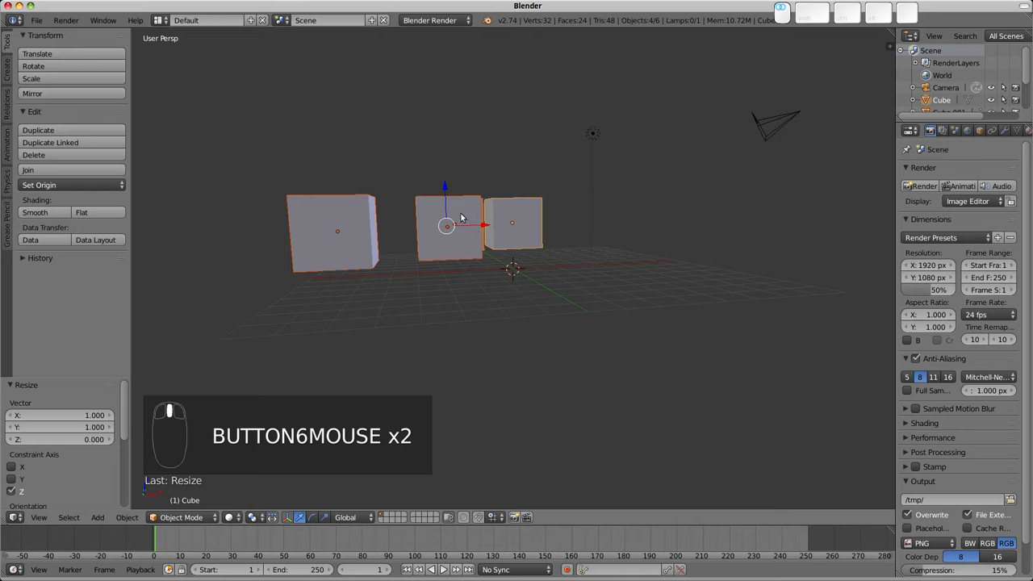
mouse_move(543, 243)
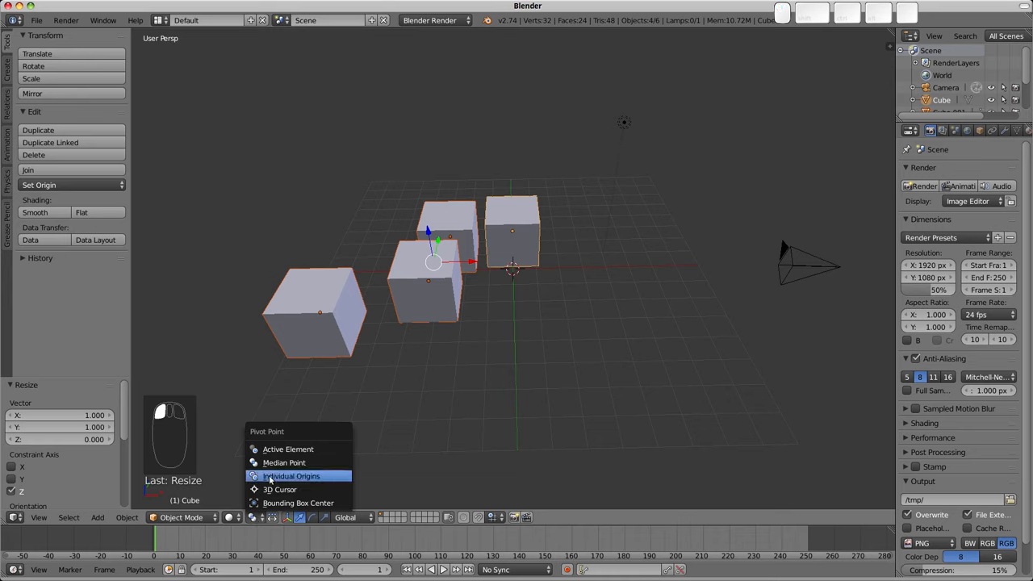
Set the pivot to individual origins, select two cubes and scale them
left_click(291, 476)
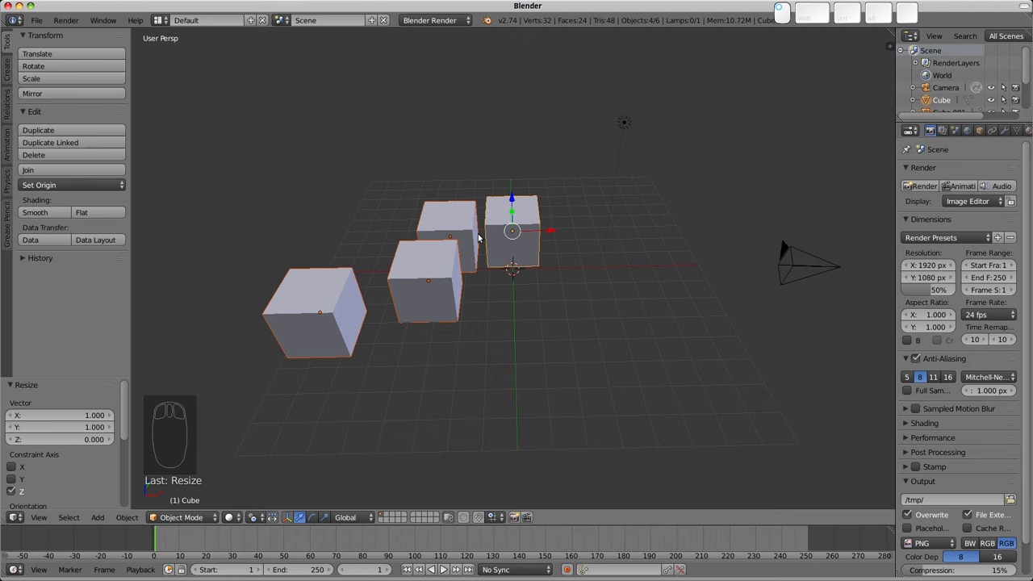
mouse_move(464, 213)
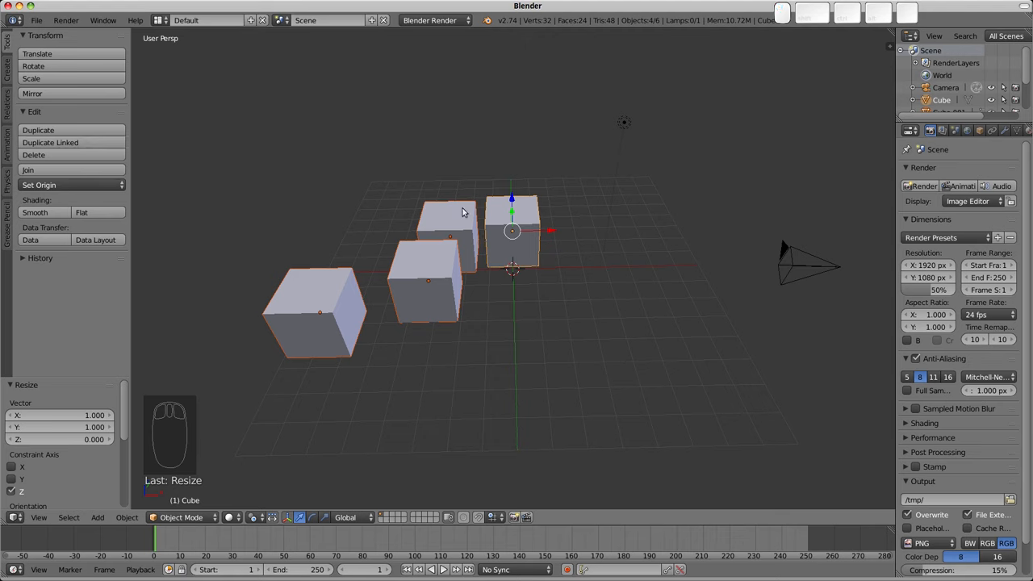
left_click(427, 278)
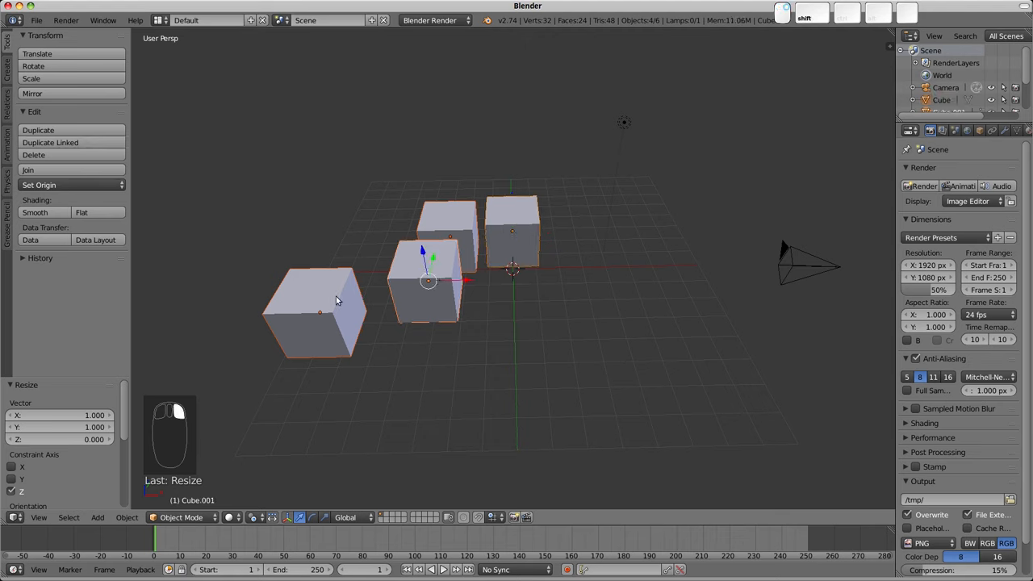
left_click(512, 231)
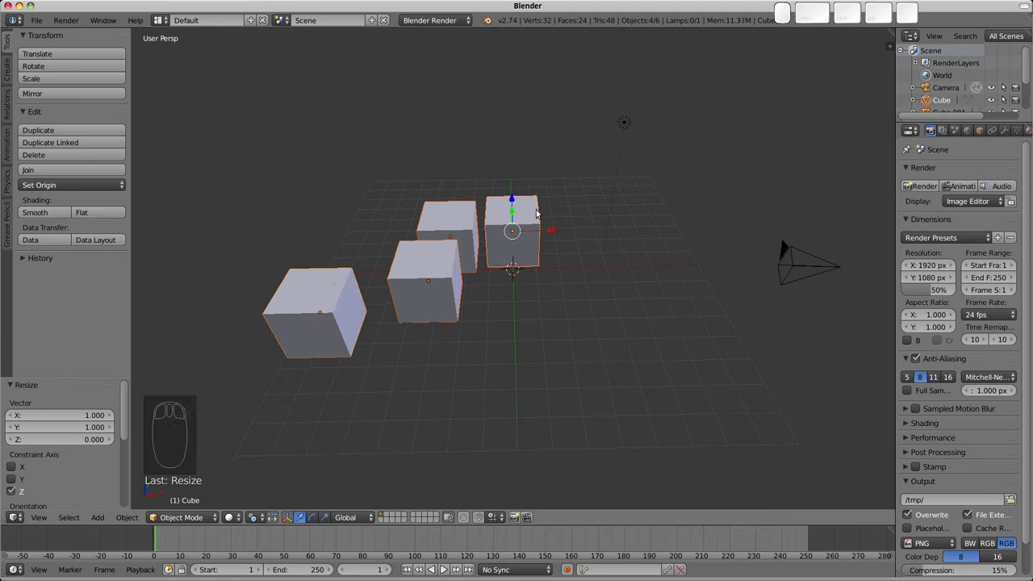
mouse_move(697, 116)
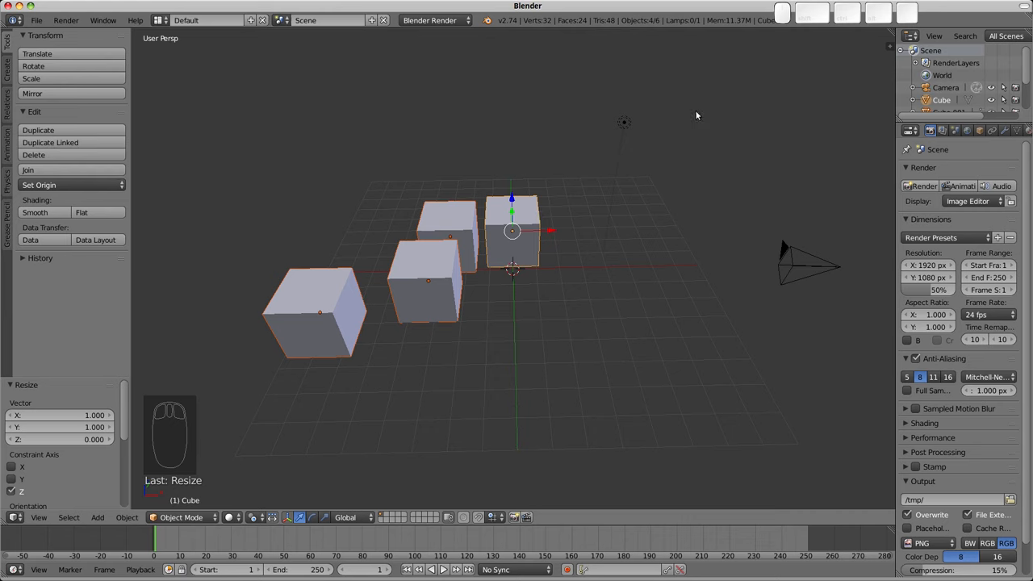
key("s")
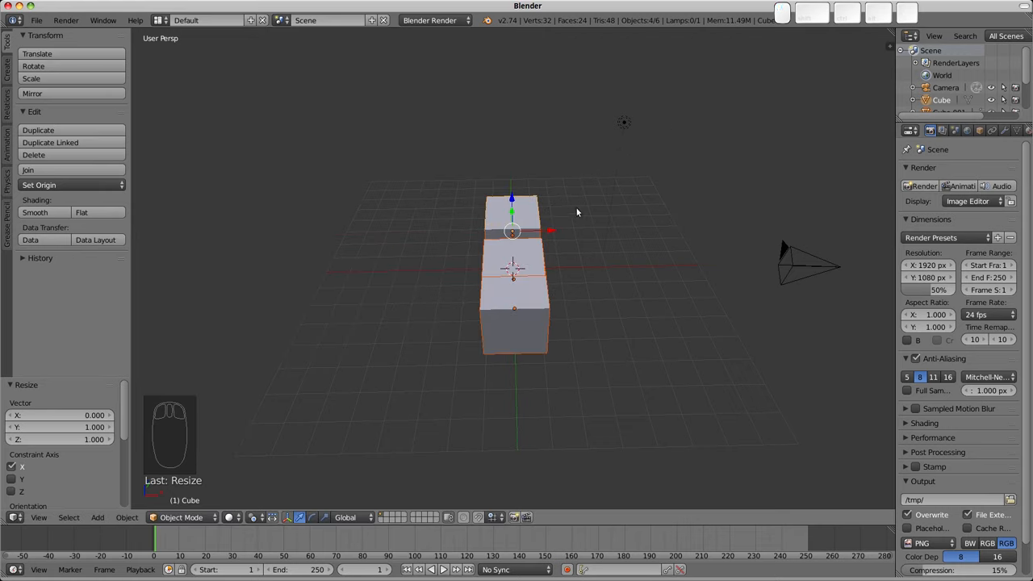
Undo the scaling and alignment edits until the cubes are scattered at different heights
key("ctrl+z")
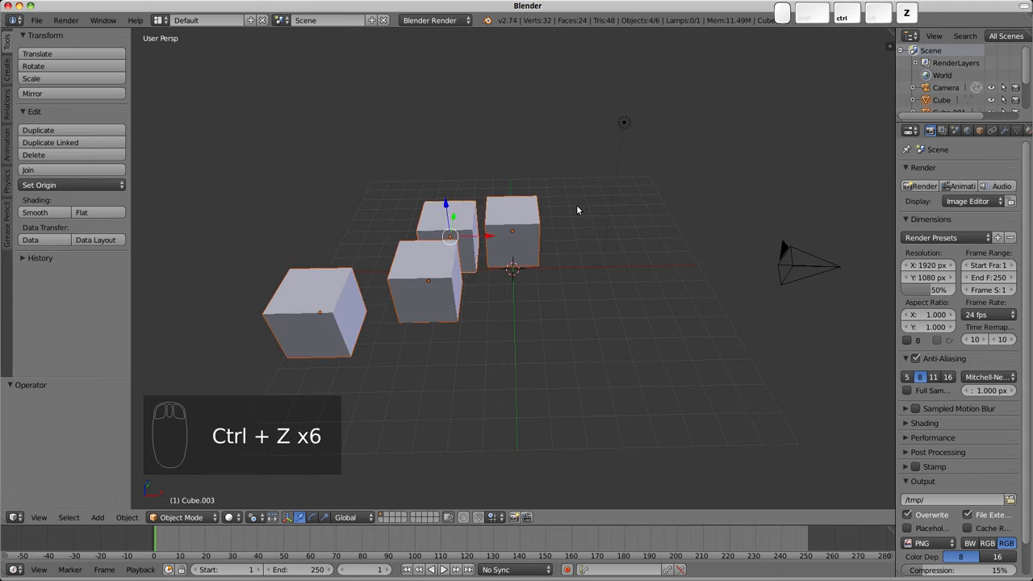
key("ctrl+z")
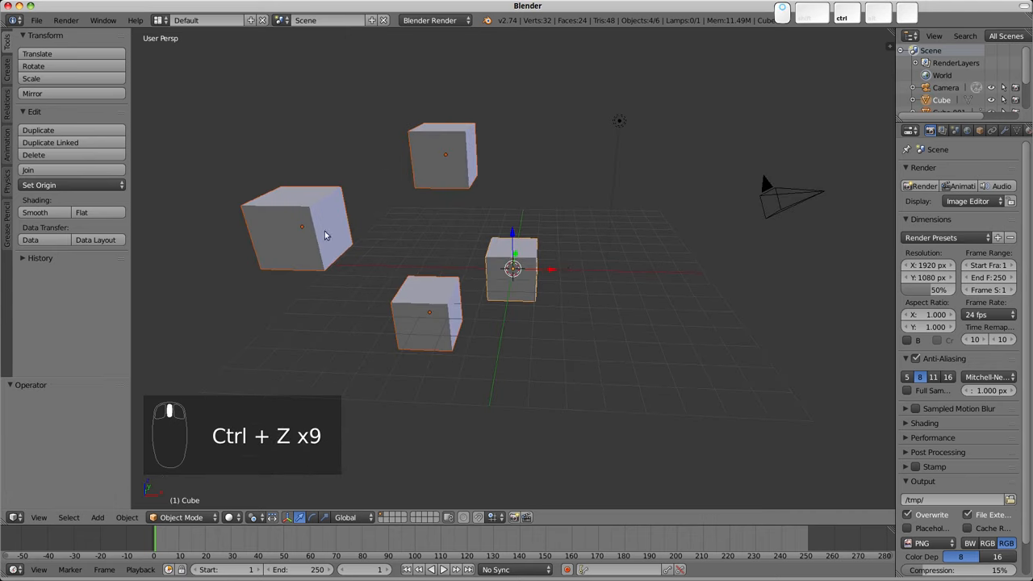
key("ctrl+z")
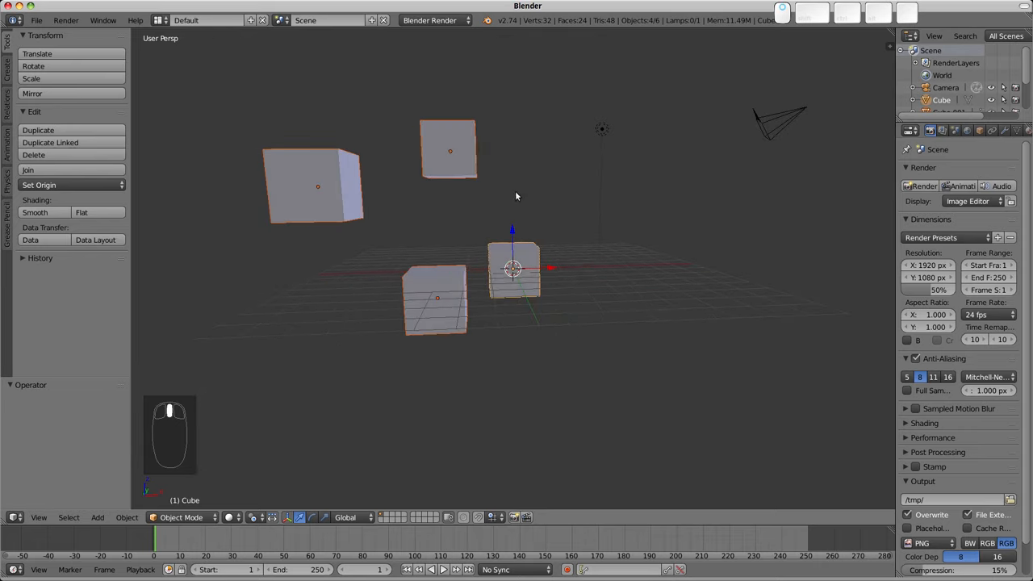
Lift a cube above the grid and add a mesh plane
key("g")
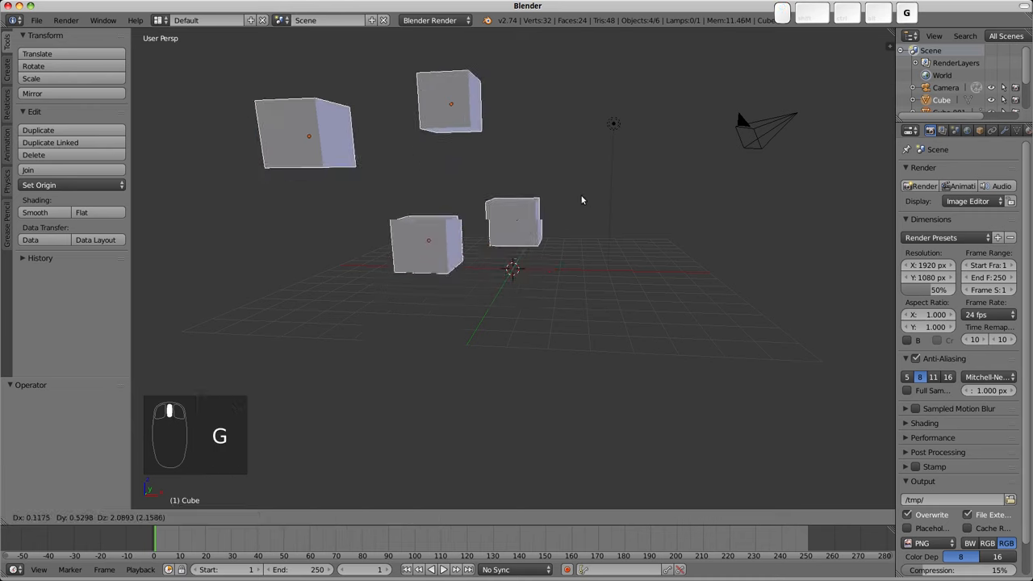
key("shift+a")
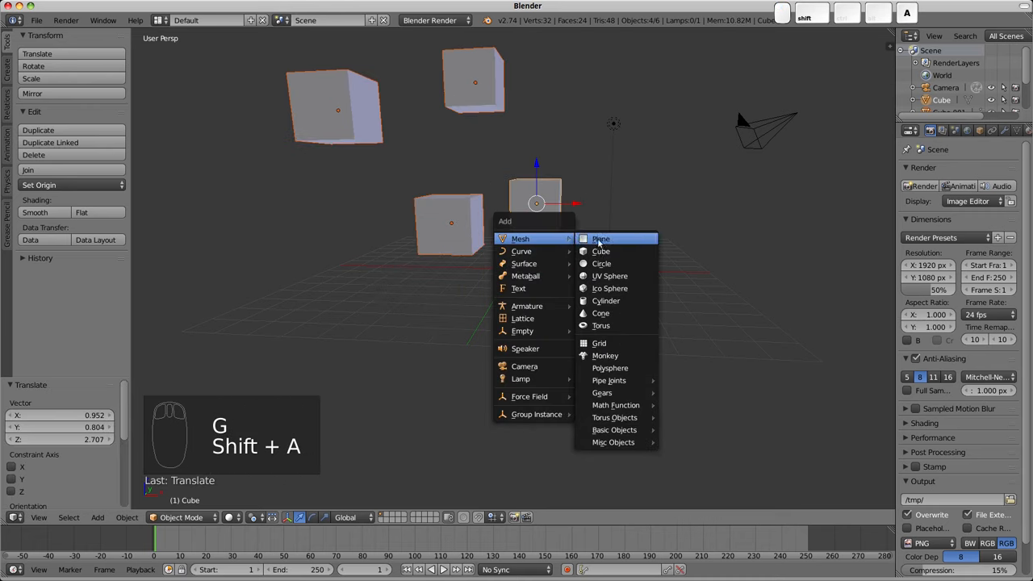
left_click(600, 238)
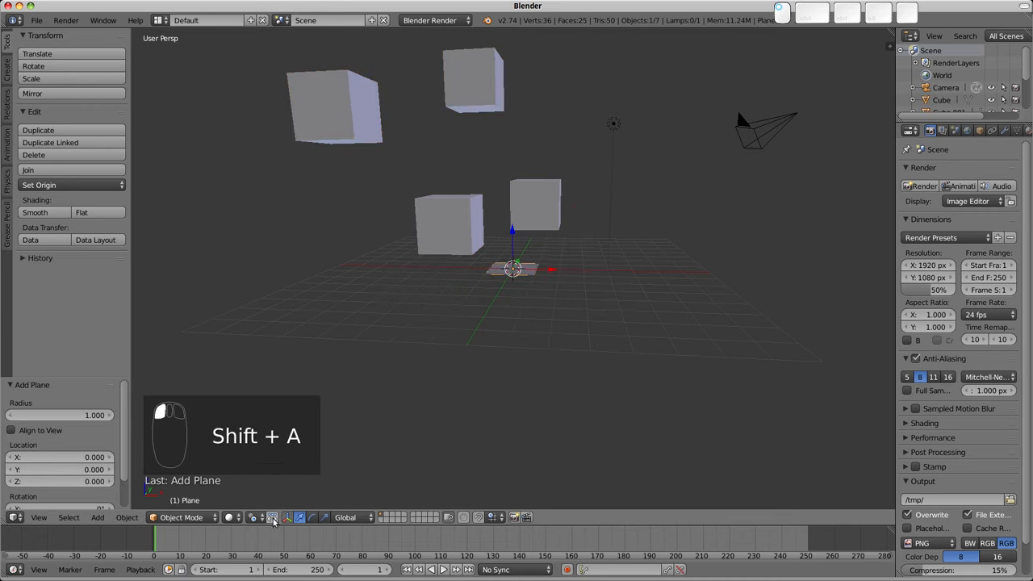
Scale the plane up into a large floor and select it with the cubes
key("s")
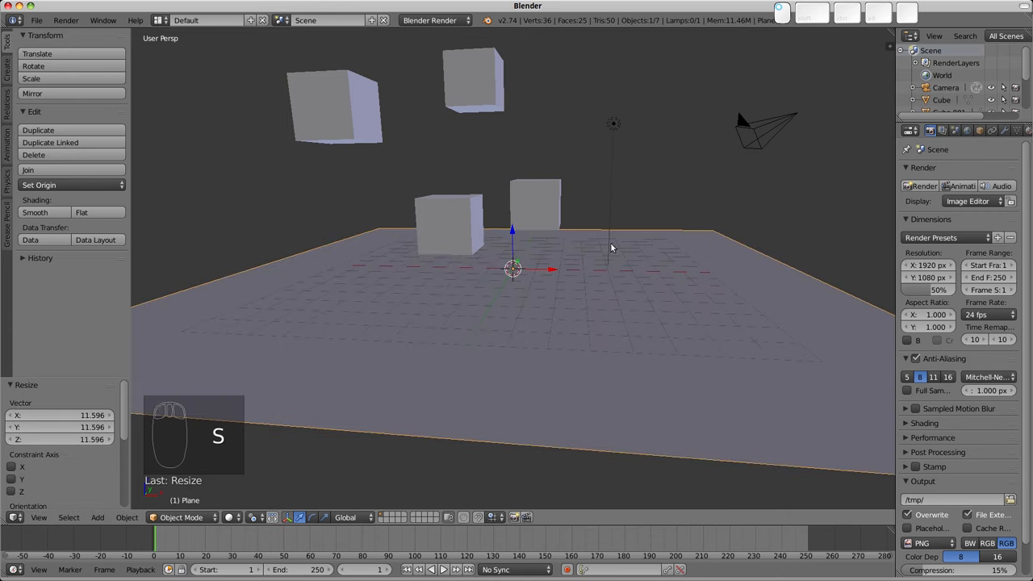
left_click(474, 81)
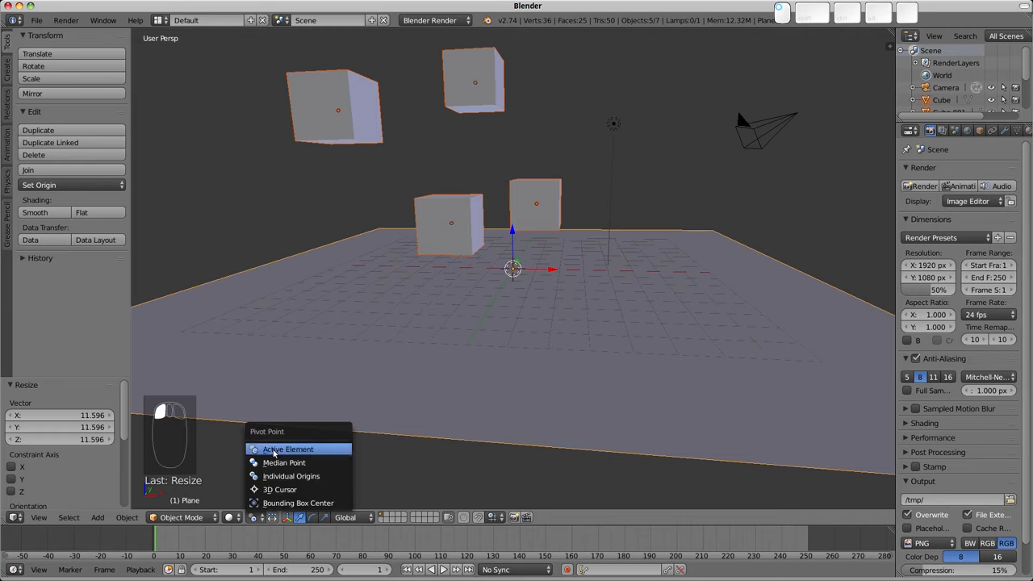
key("s")
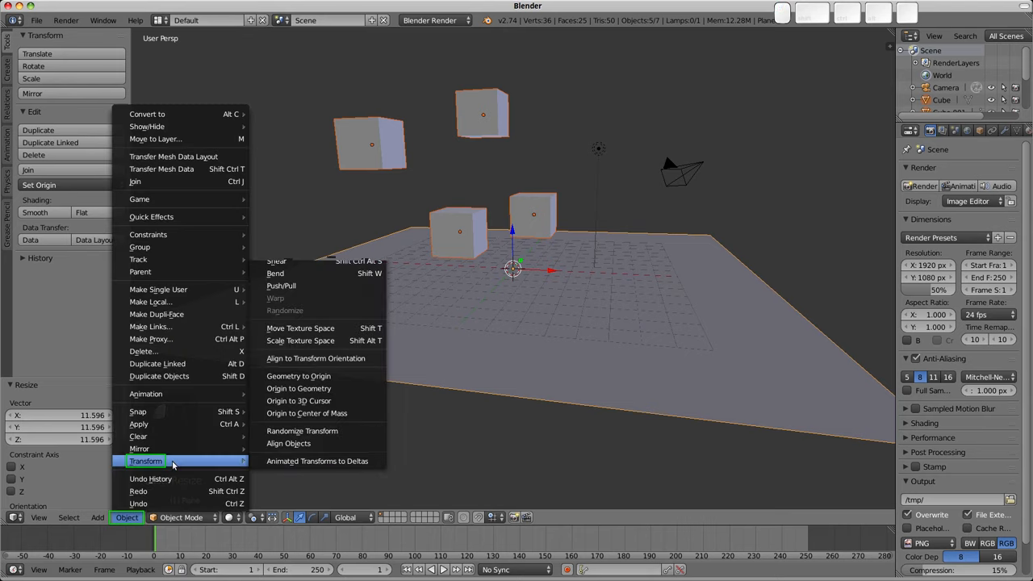
mouse_move(303, 444)
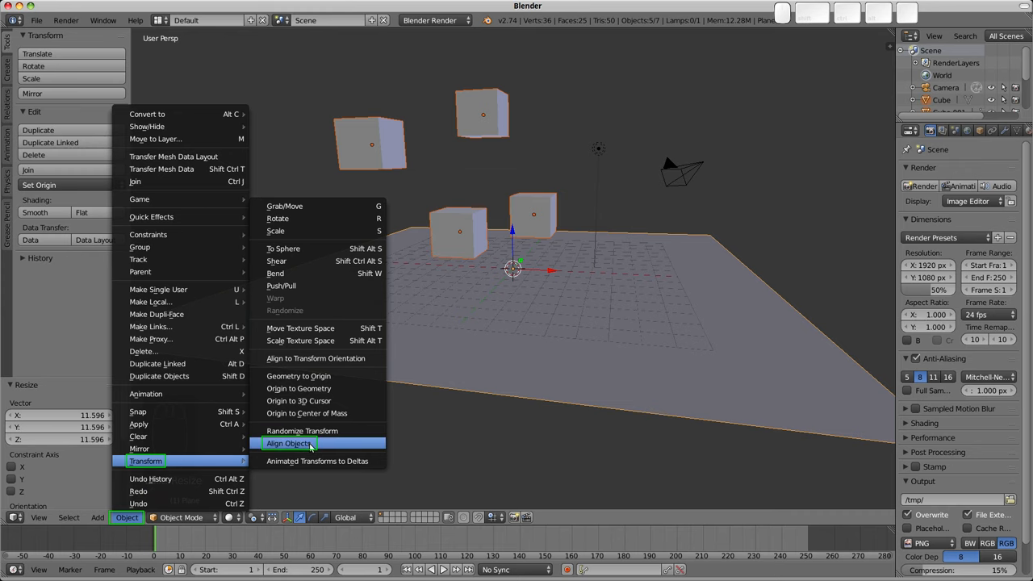
Align the cubes to the floor with Align Objects on Z using Negative Sides, then rotate a cube
left_click(288, 443)
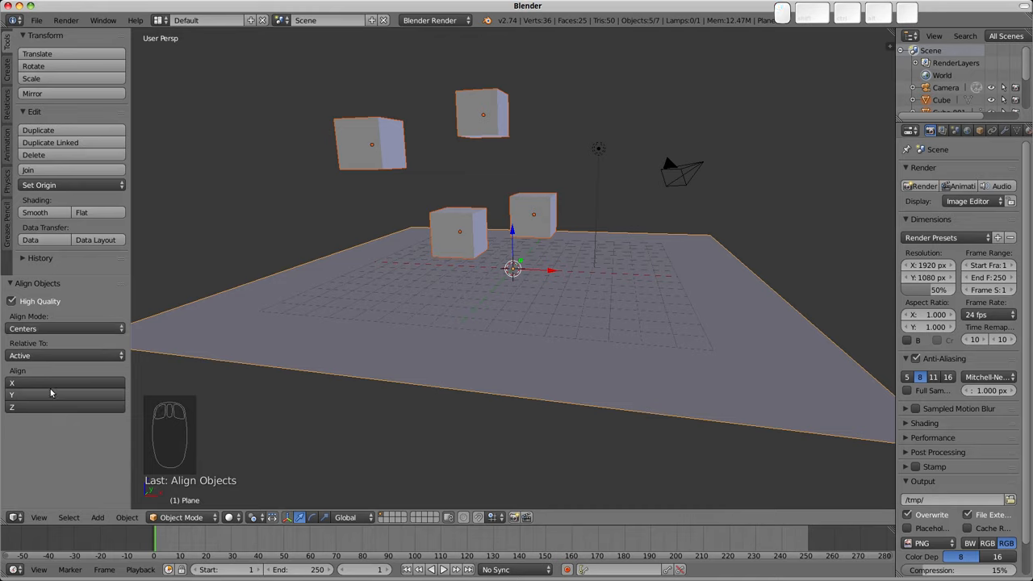
mouse_move(39, 411)
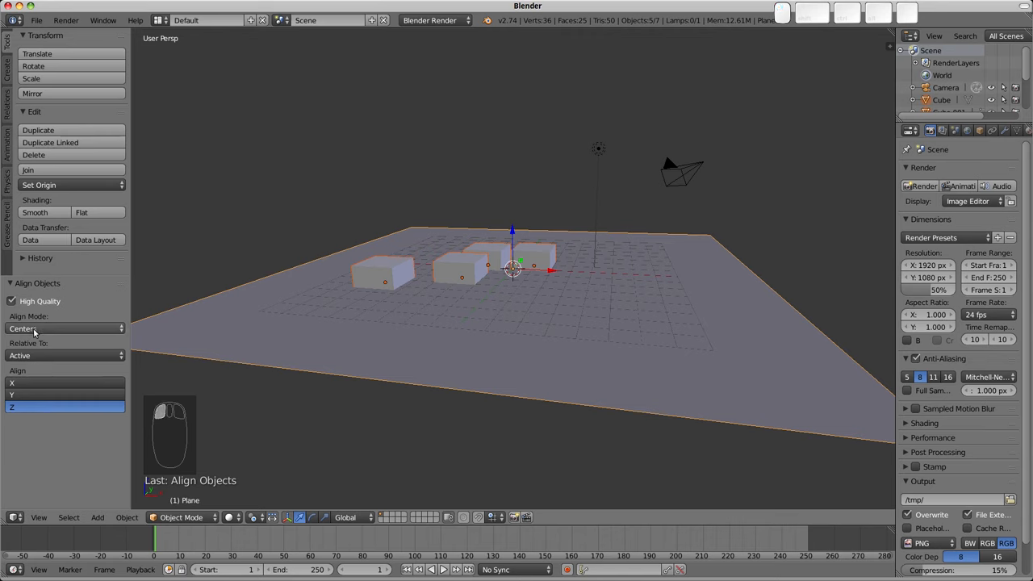
mouse_move(39, 328)
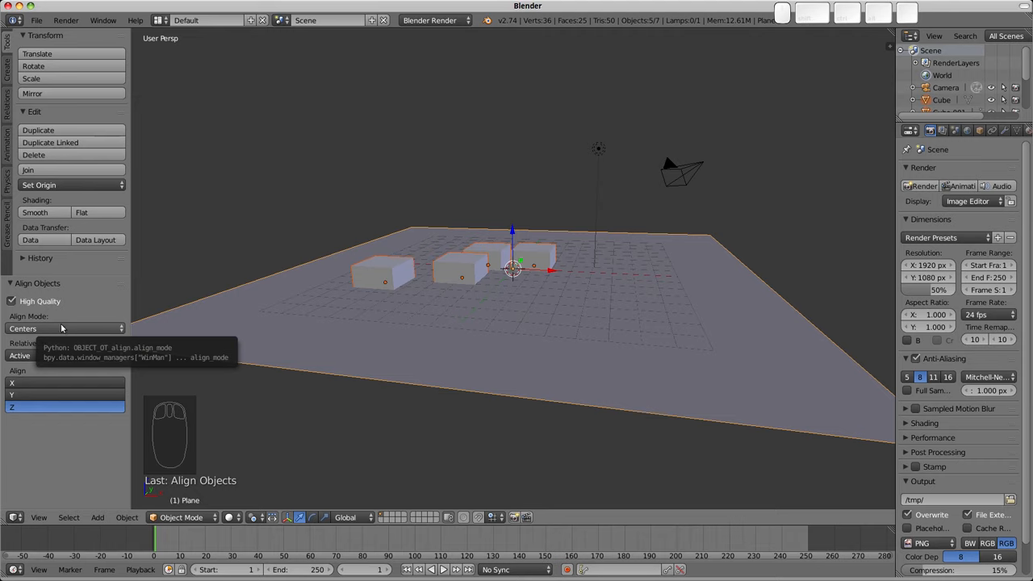
mouse_move(511, 272)
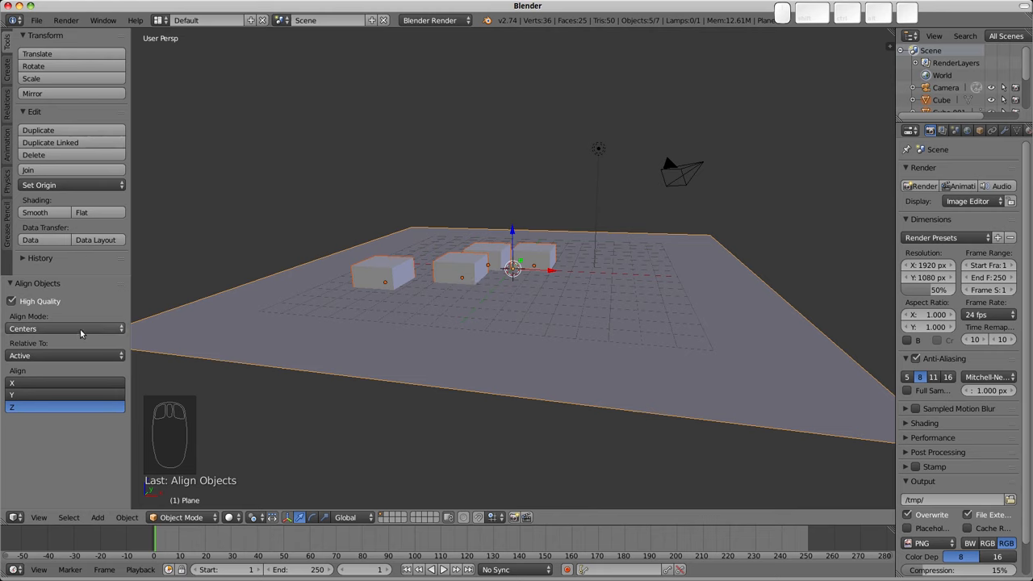
left_click(65, 328)
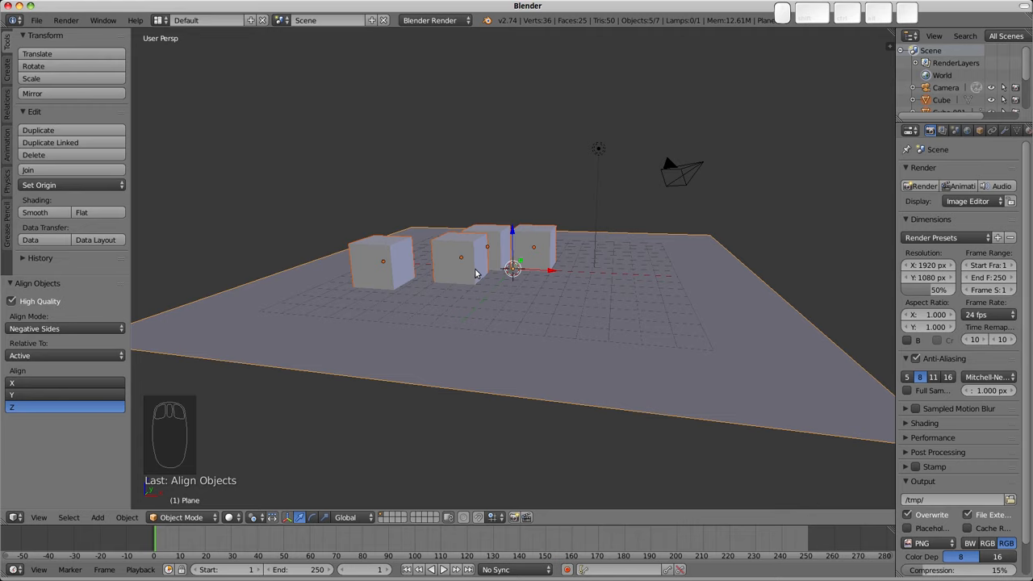
mouse_move(248, 263)
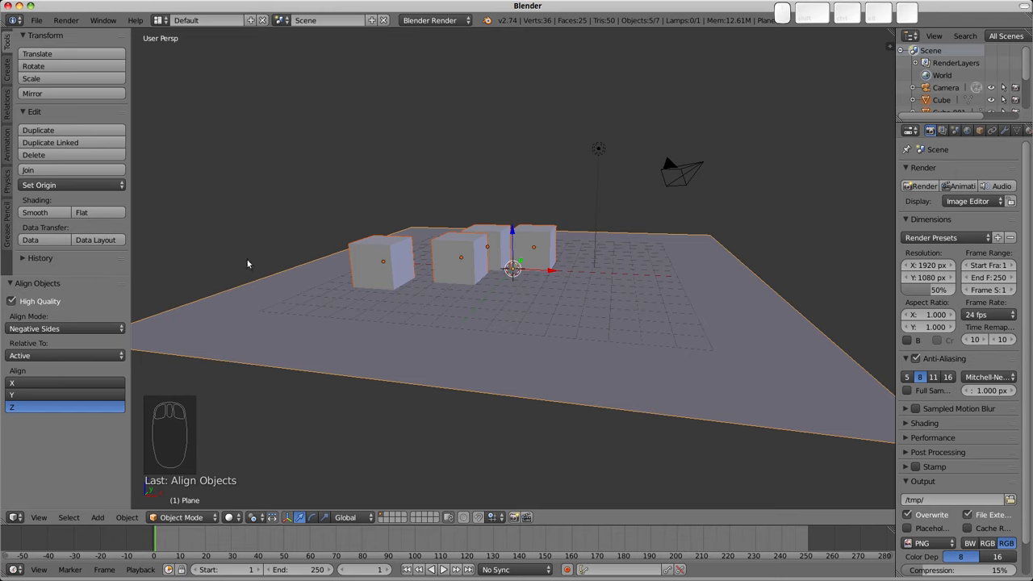
mouse_move(440, 288)
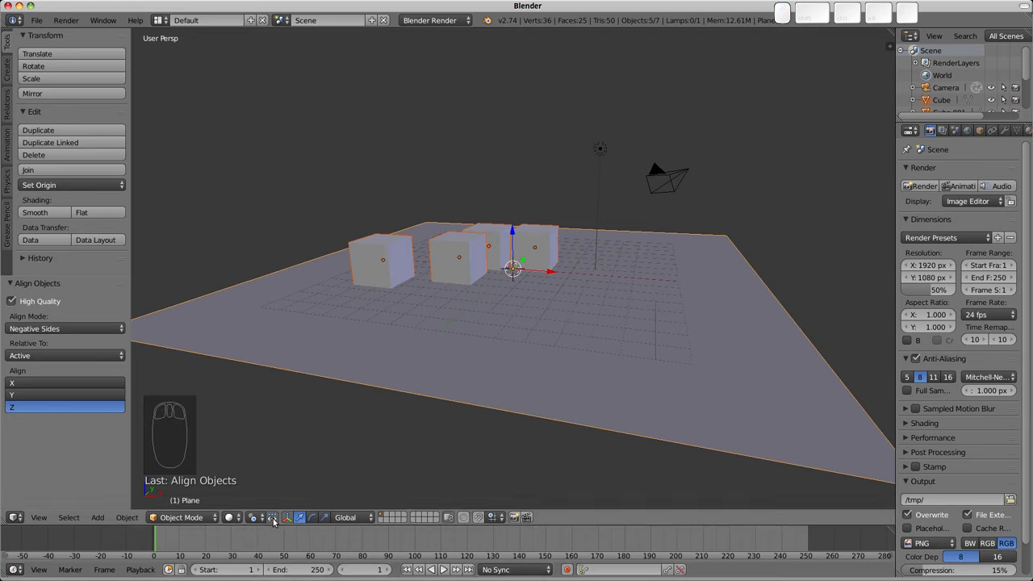
key("r")
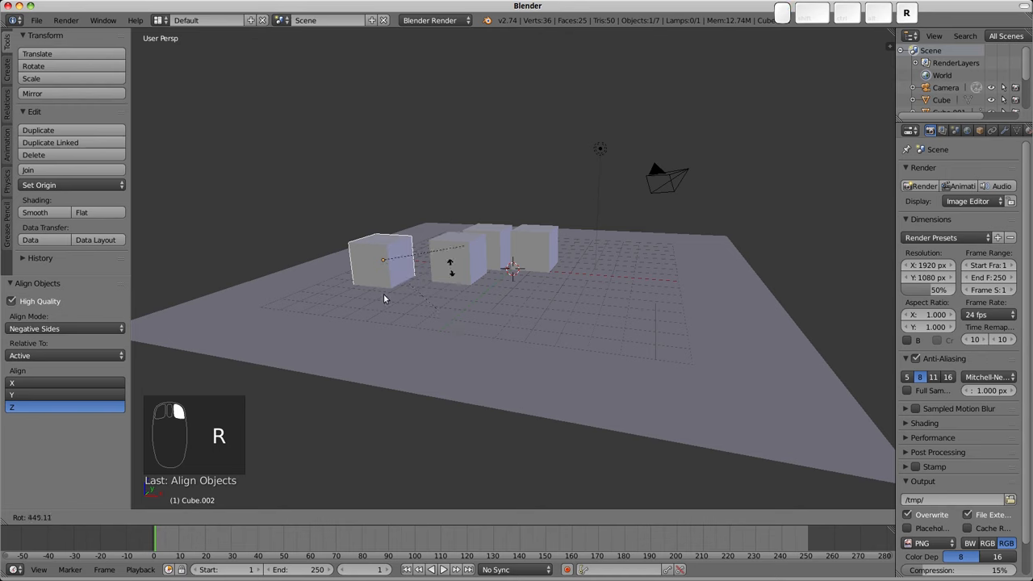